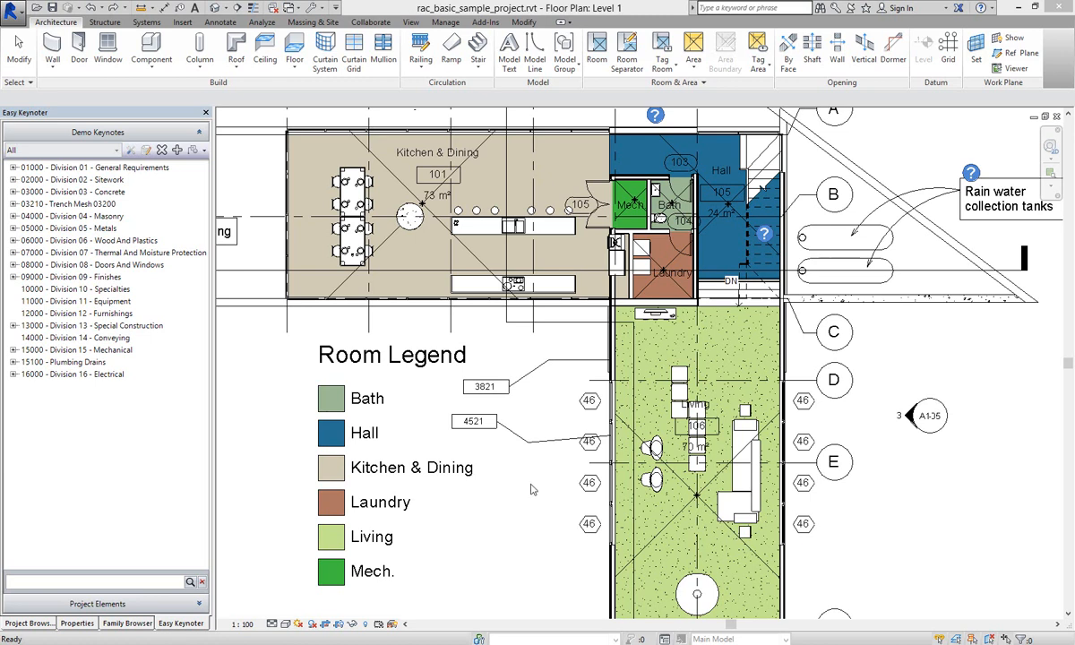
mouse_move(530, 487)
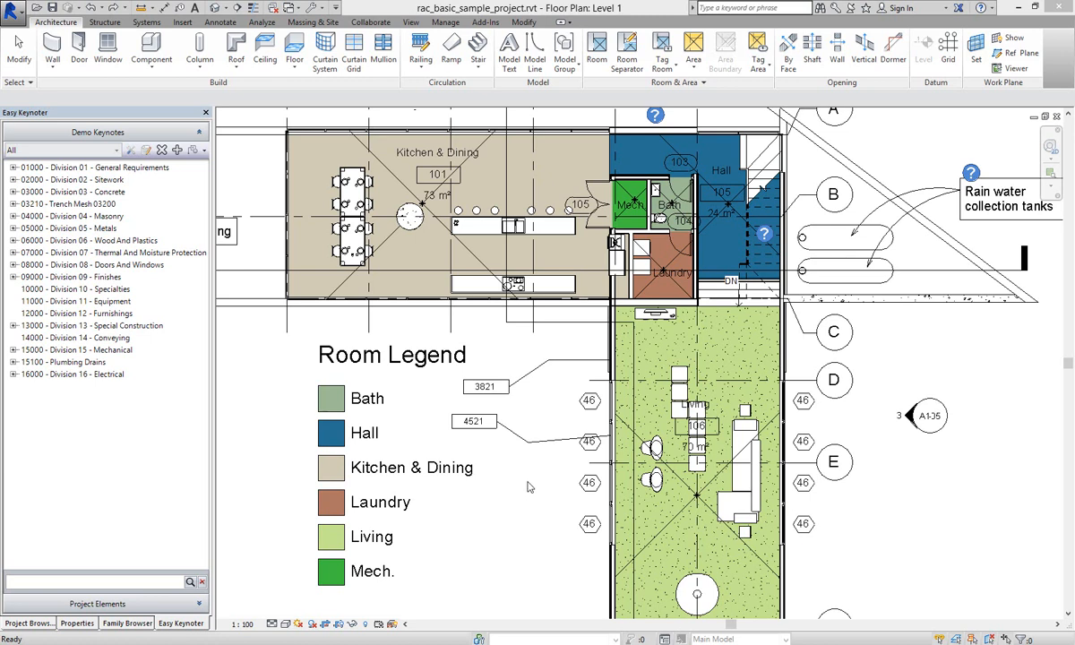
mouse_move(538, 396)
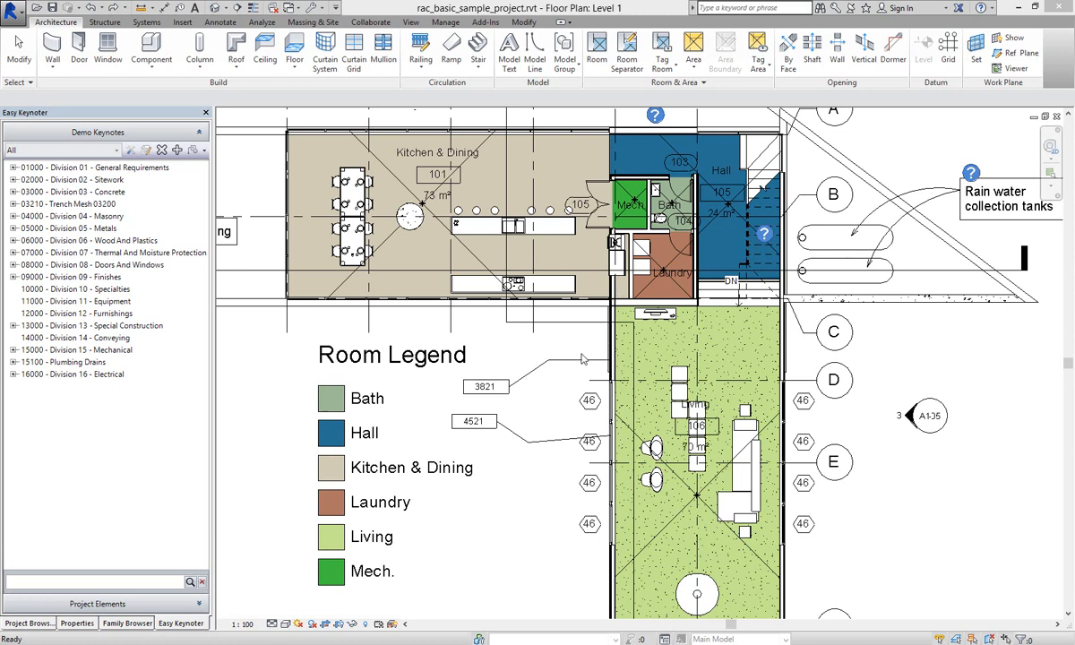
mouse_move(518, 402)
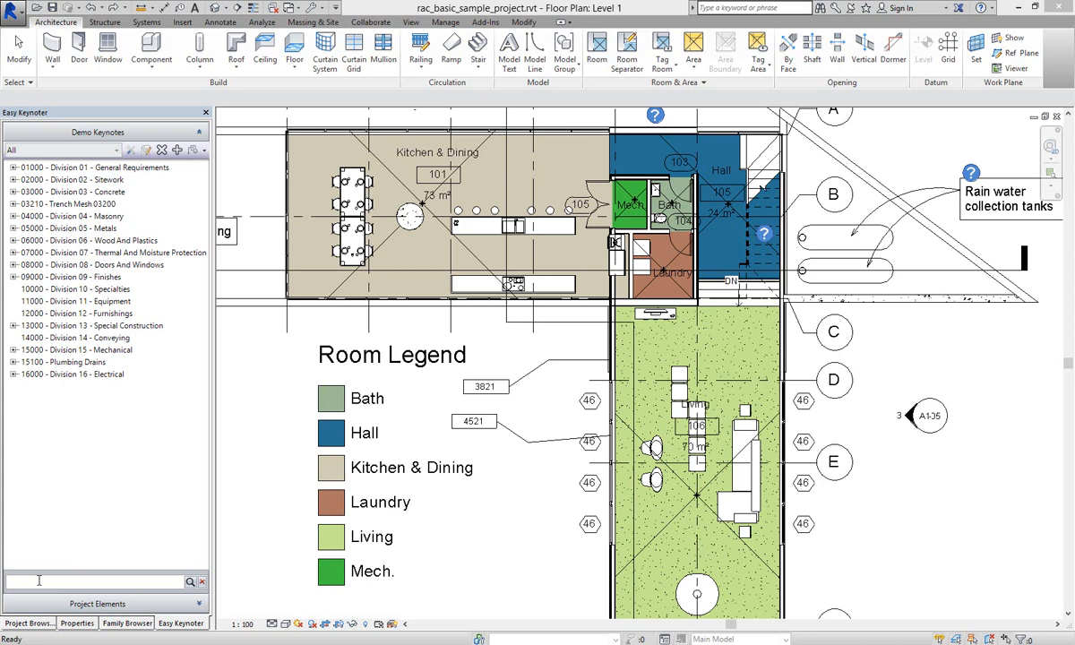
Filter the Easy Keynoter list with 'wall' and browse the matching wall keynotes
text(wall)
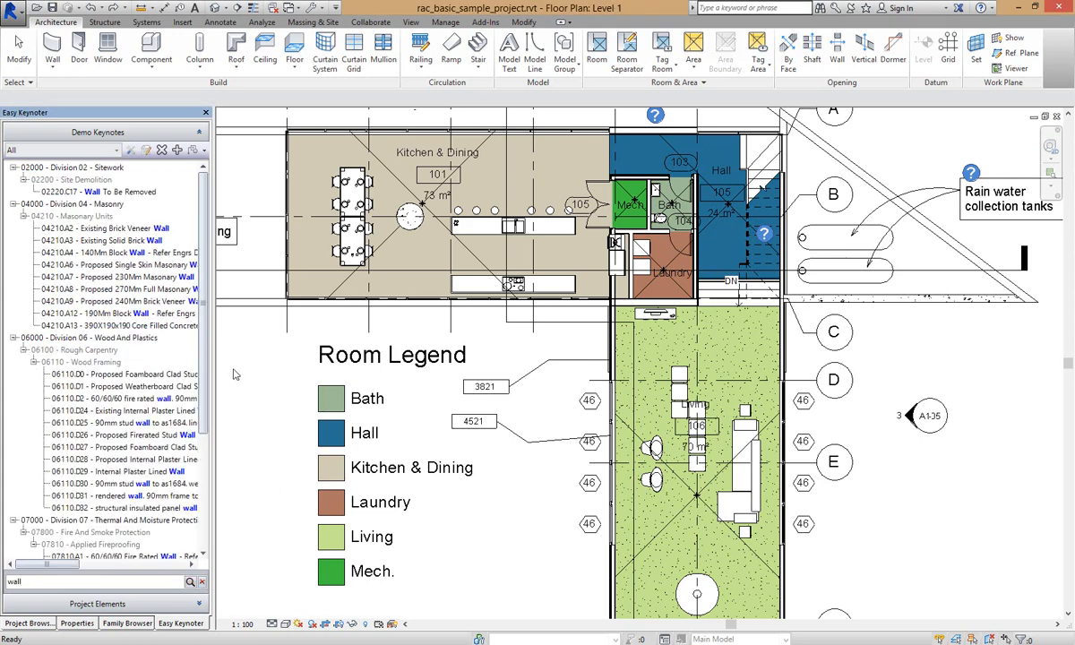
scroll(down, 3)
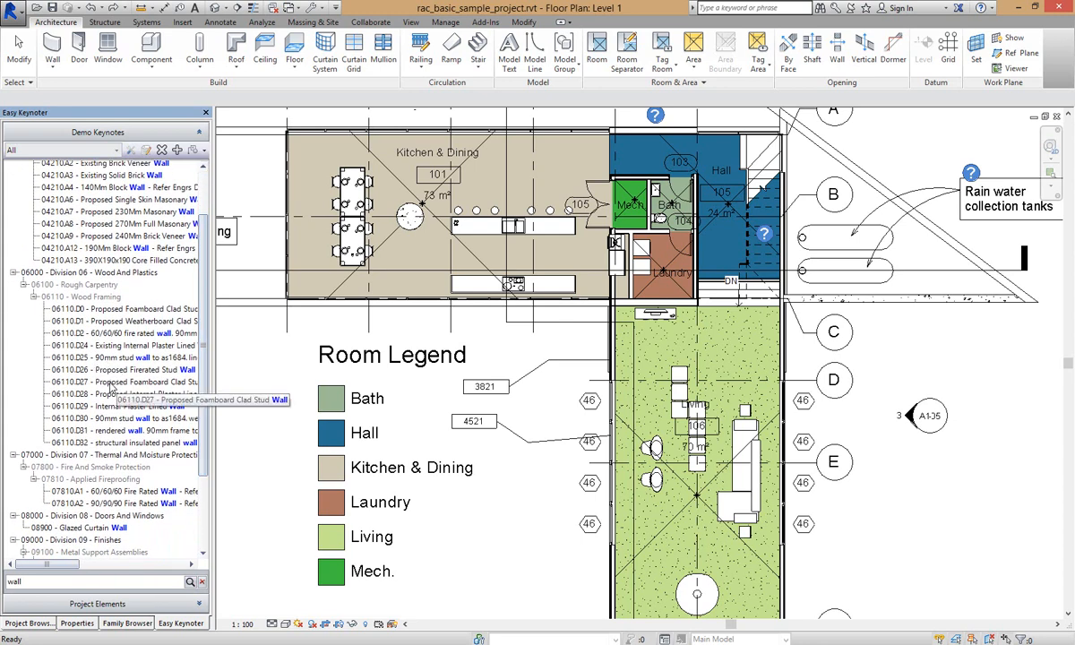
mouse_move(416, 389)
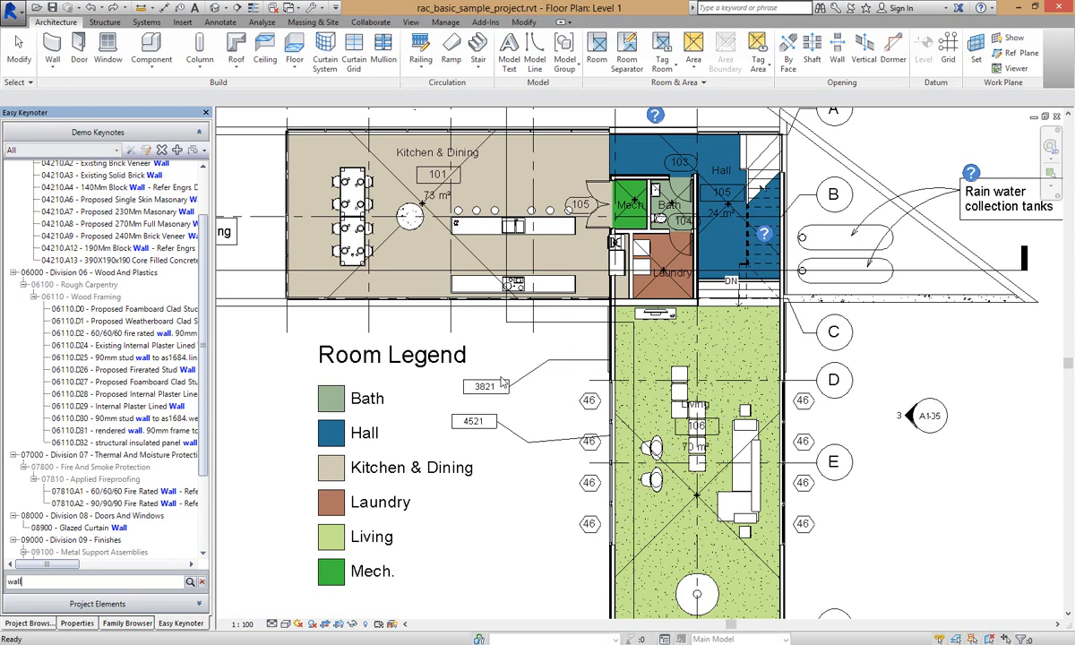
mouse_move(500, 398)
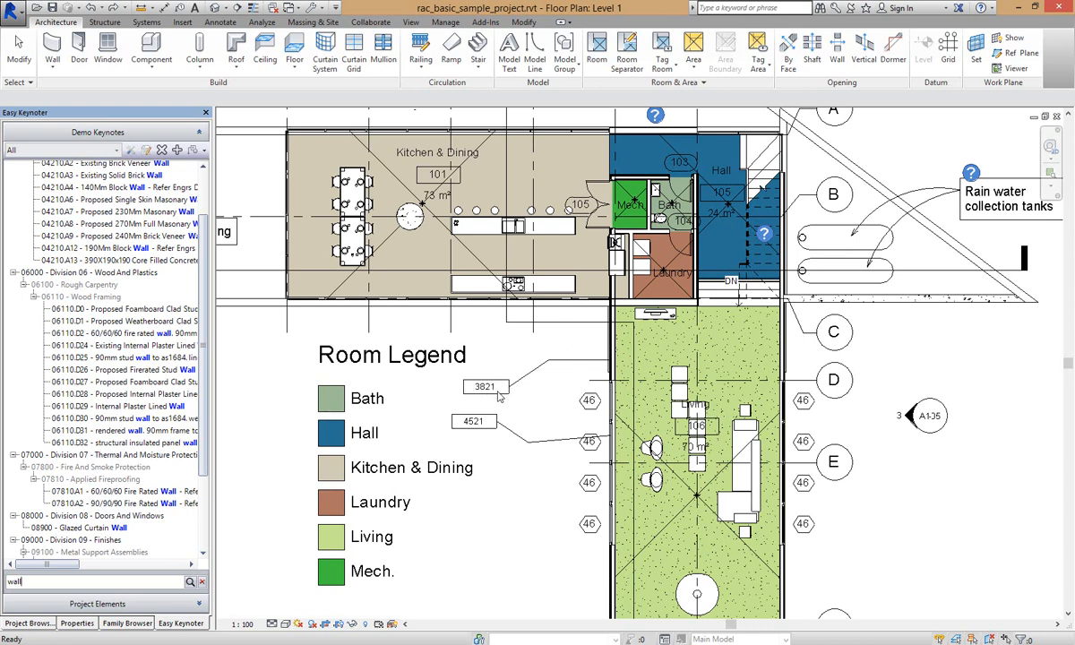
mouse_move(527, 389)
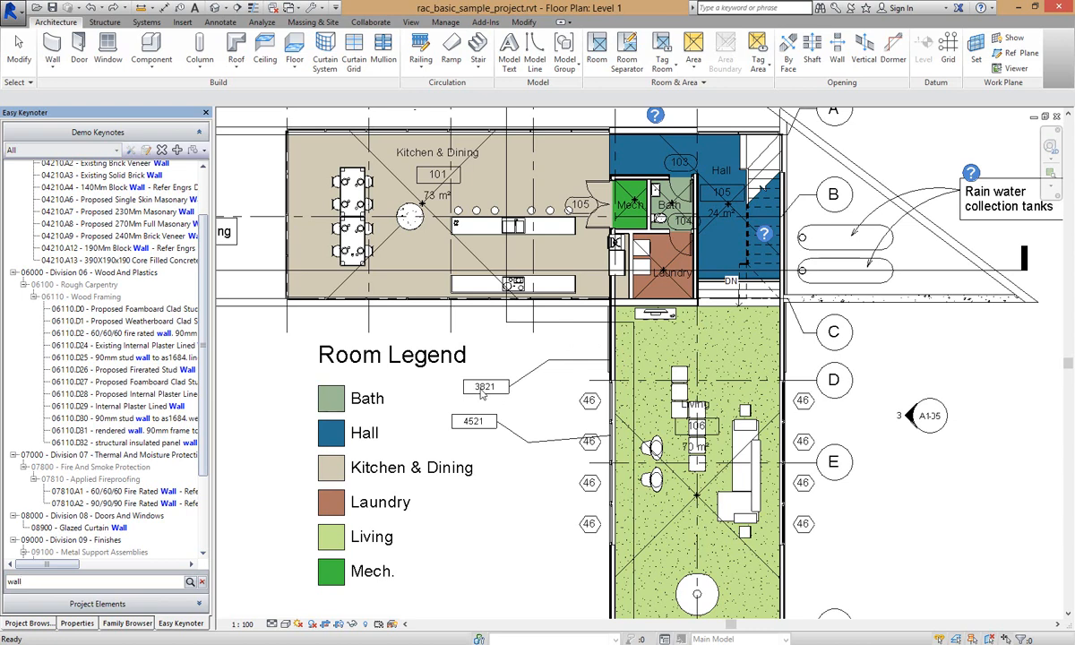
mouse_move(265, 407)
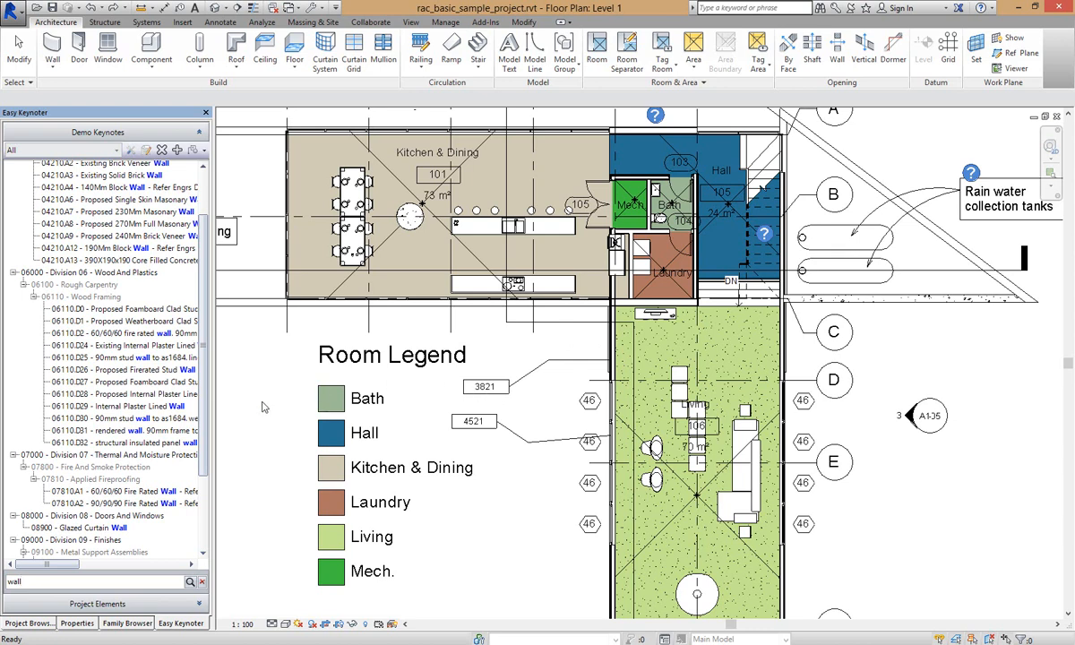
mouse_move(115, 369)
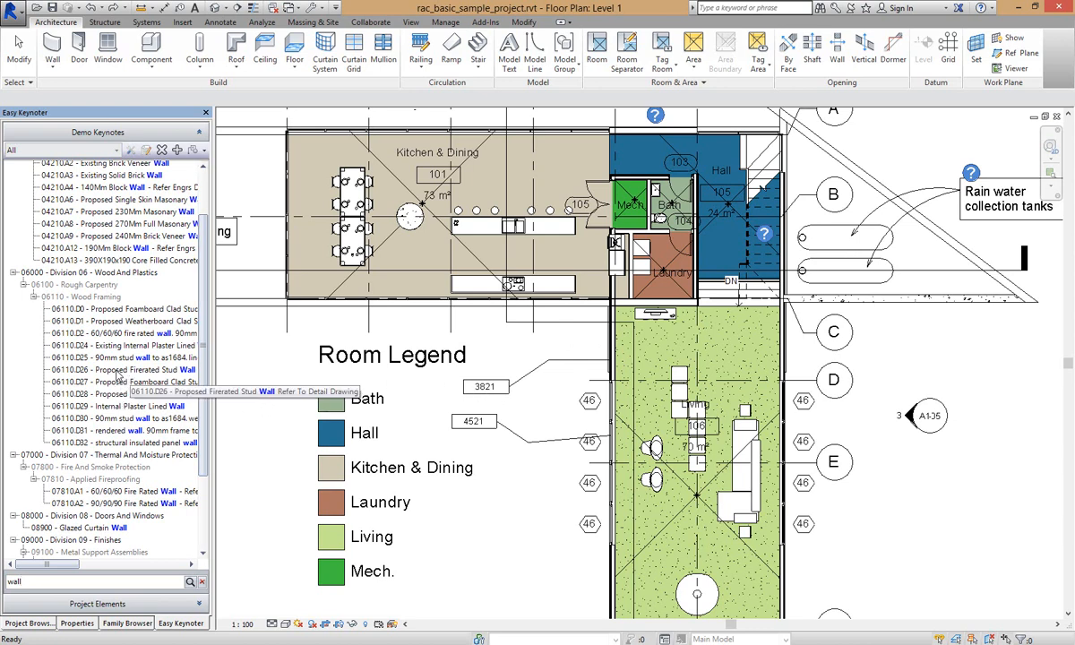
Replace the 3821 wall tag with fire-rated stud wall keynote 06110.D29 and verify it
click(116, 370)
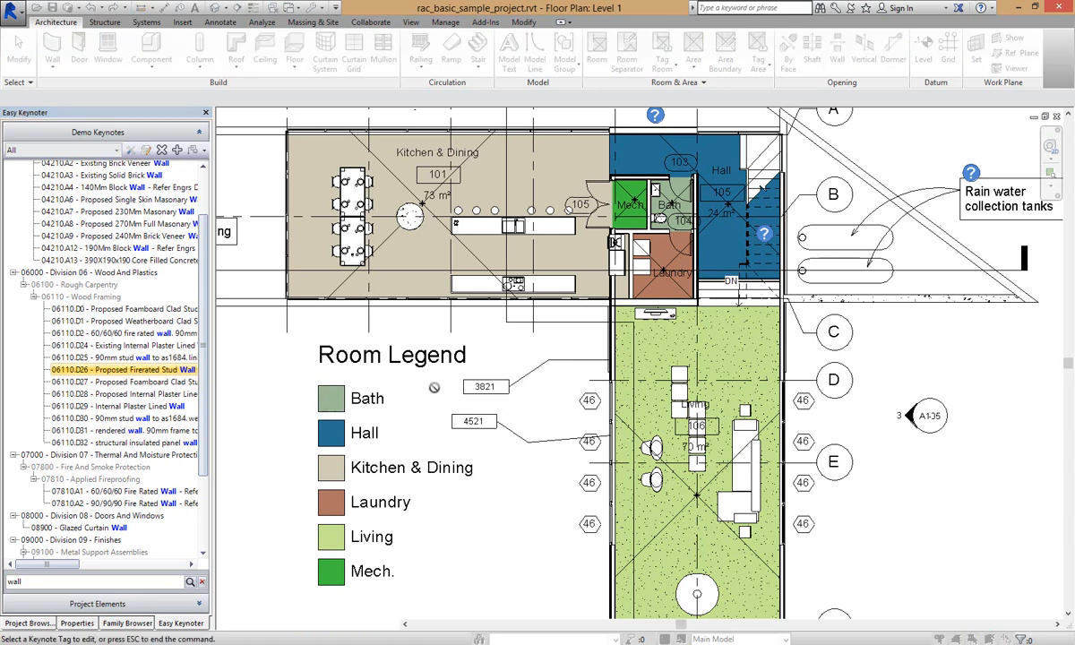
click(473, 421)
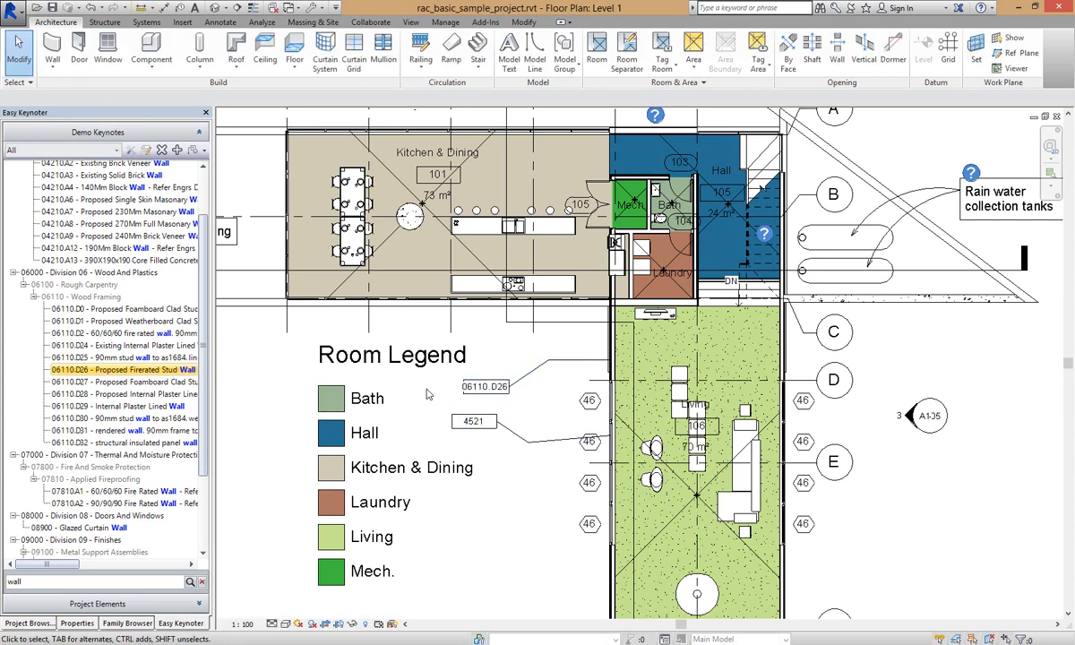
click(488, 387)
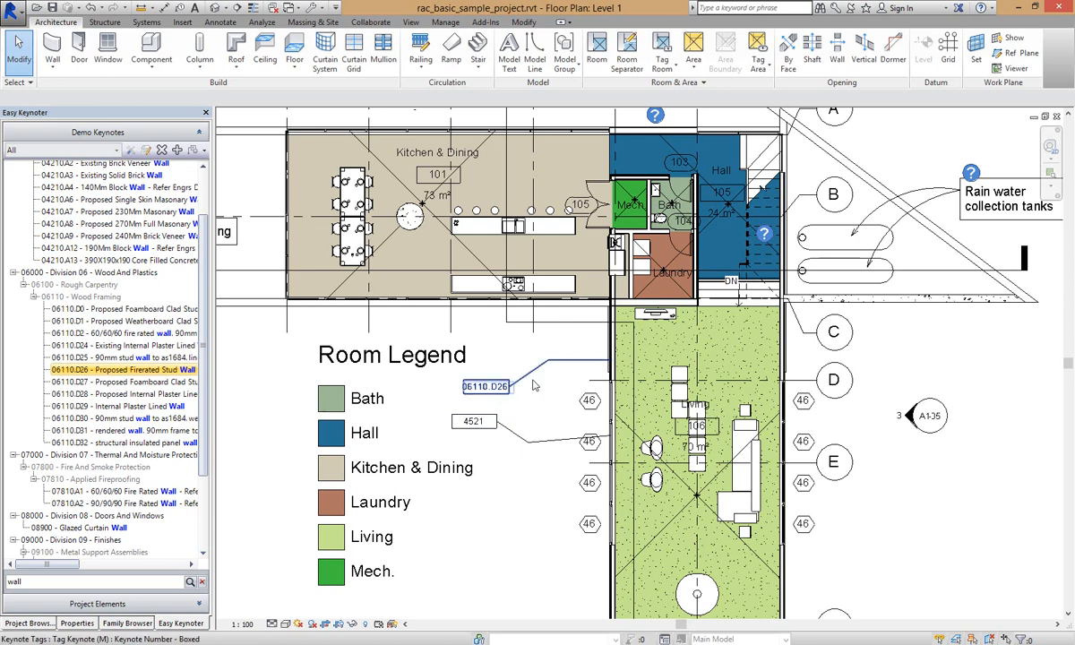